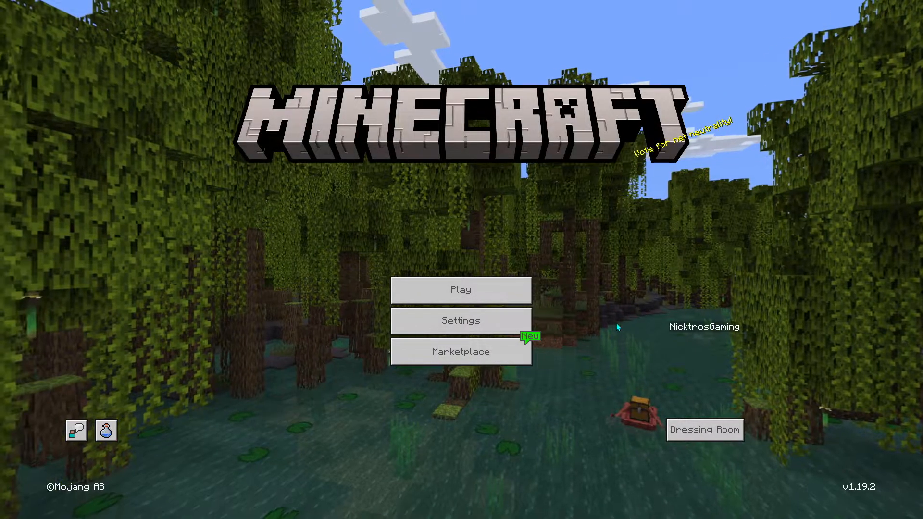
# Step: Exit fullscreen, restore the Minecraft window down, then close the game
pyautogui.click(461, 289)
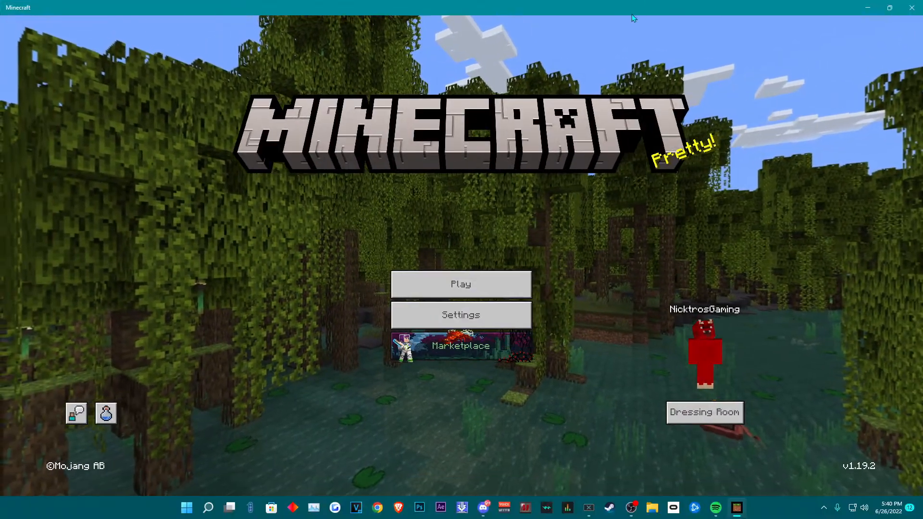
pyautogui.click(888, 8)
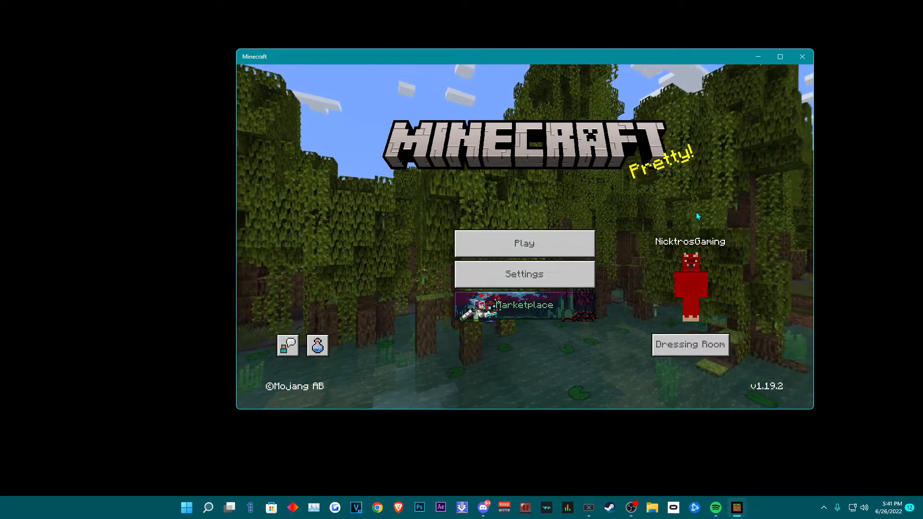
pyautogui.click(185, 507)
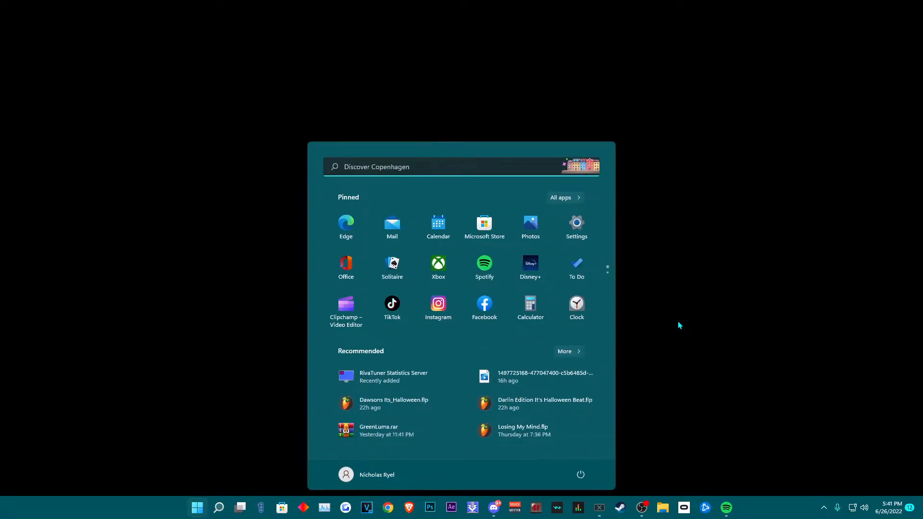
# Step: Launch the Run dialog from Start and enter %appdata% to reach the roaming app data folder
pyautogui.write('run')
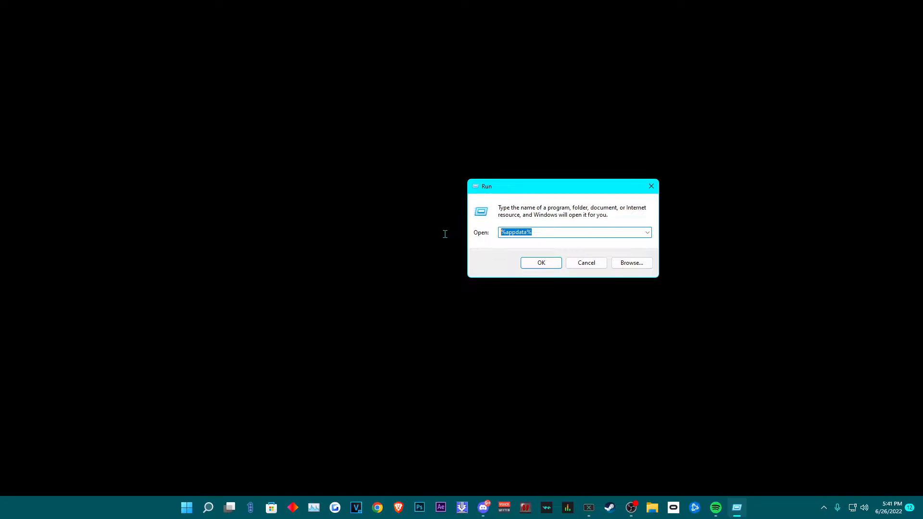
pyautogui.moveTo(357, 245)
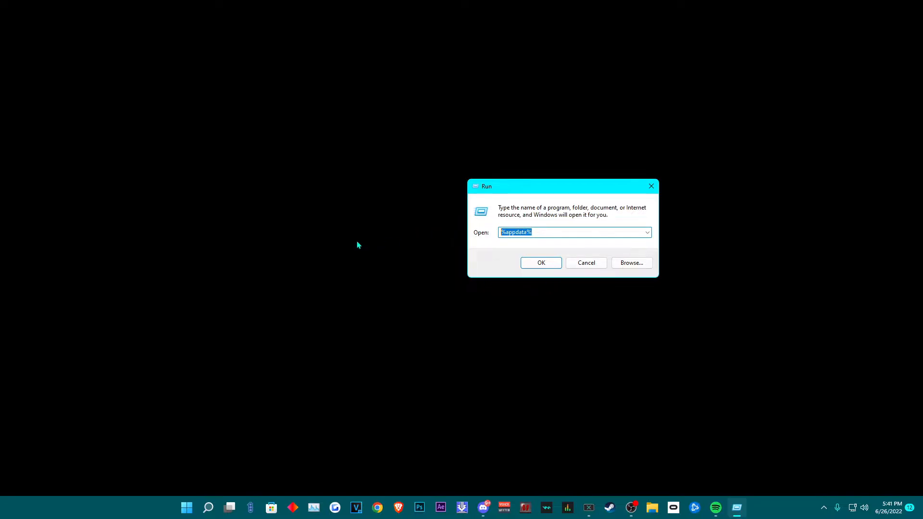
pyautogui.moveTo(552, 242)
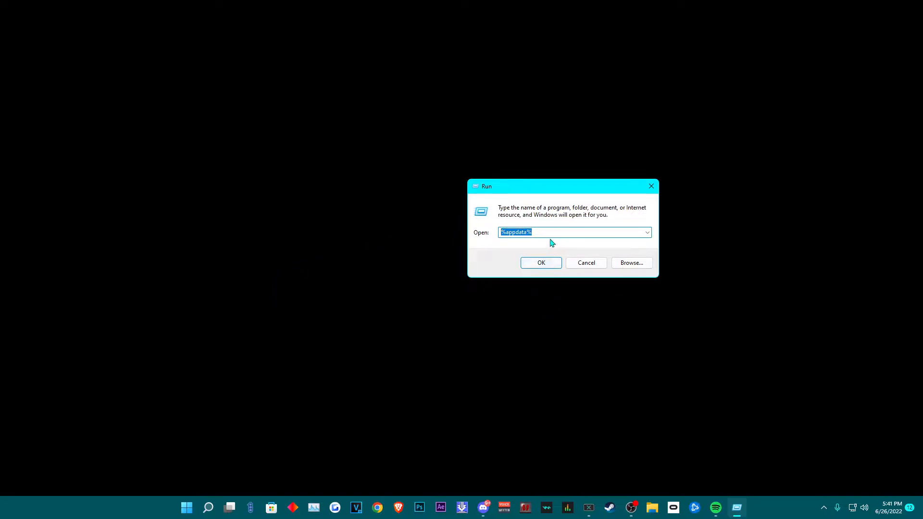
pyautogui.moveTo(389, 242)
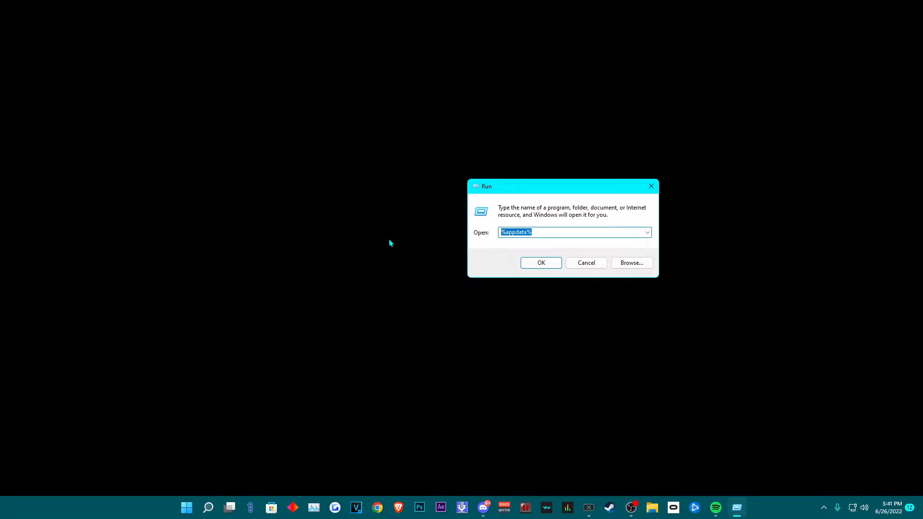
pyautogui.write('%appd')
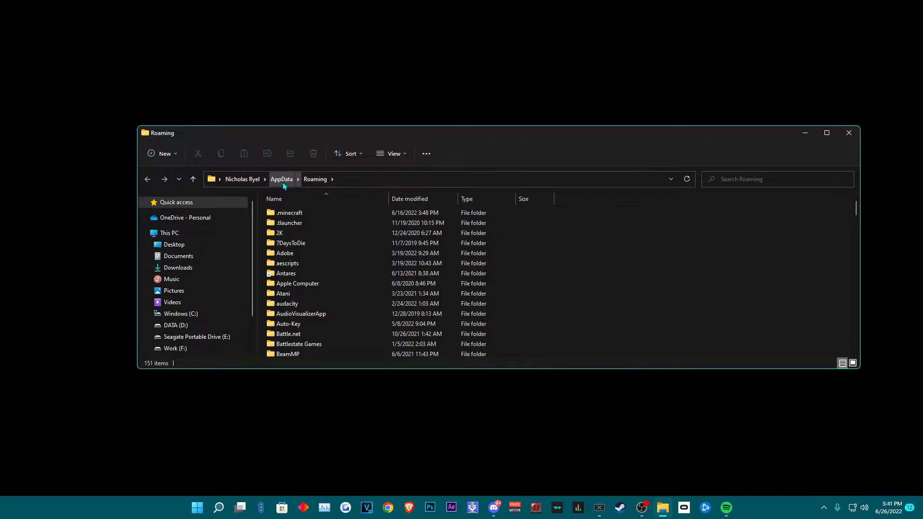
# Step: Go up to AppData, into Local, and open the Packages folder
pyautogui.click(282, 178)
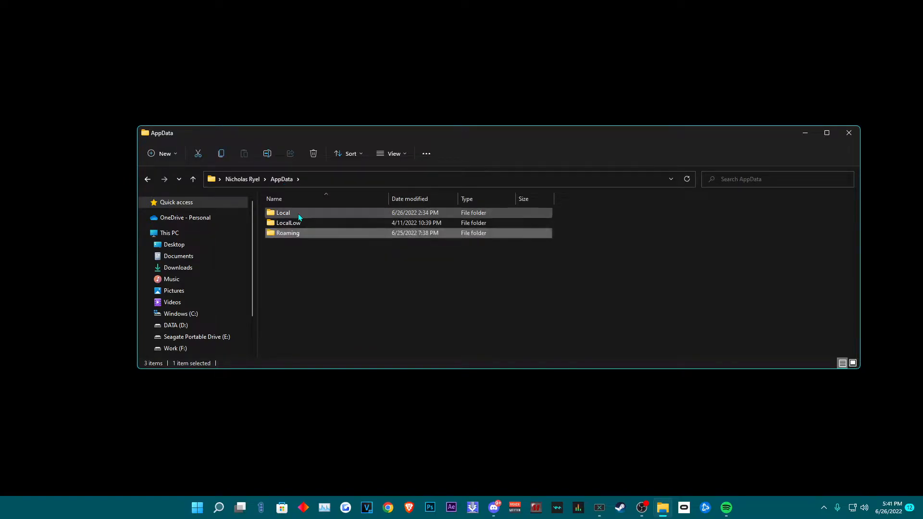
pyautogui.doubleClick(282, 213)
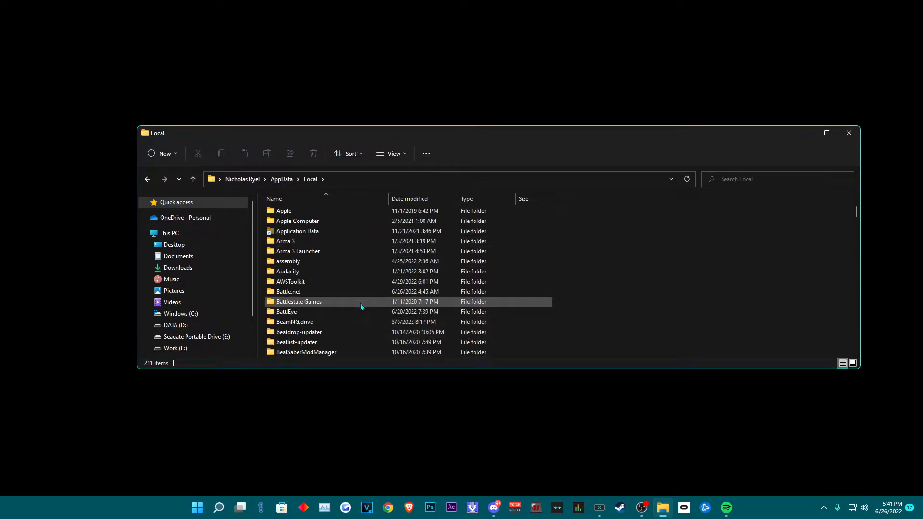
pyautogui.scroll(-3)
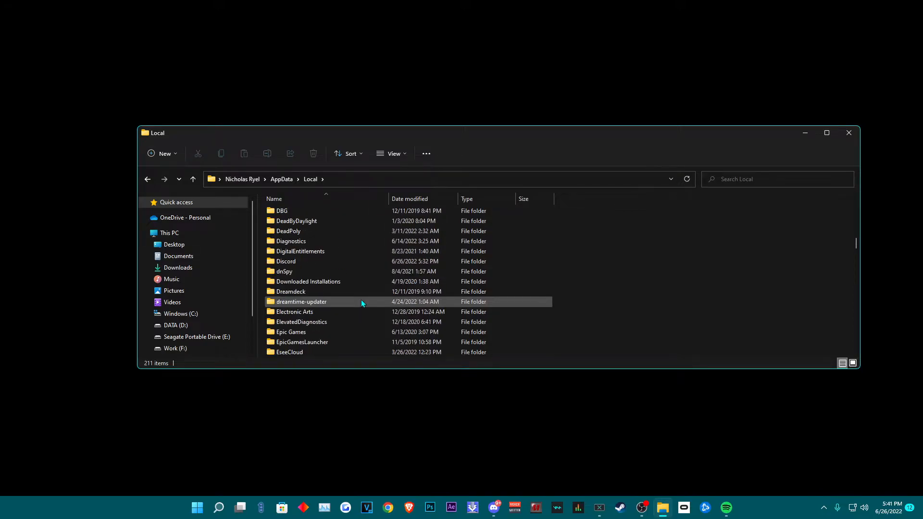
pyautogui.scroll(-3)
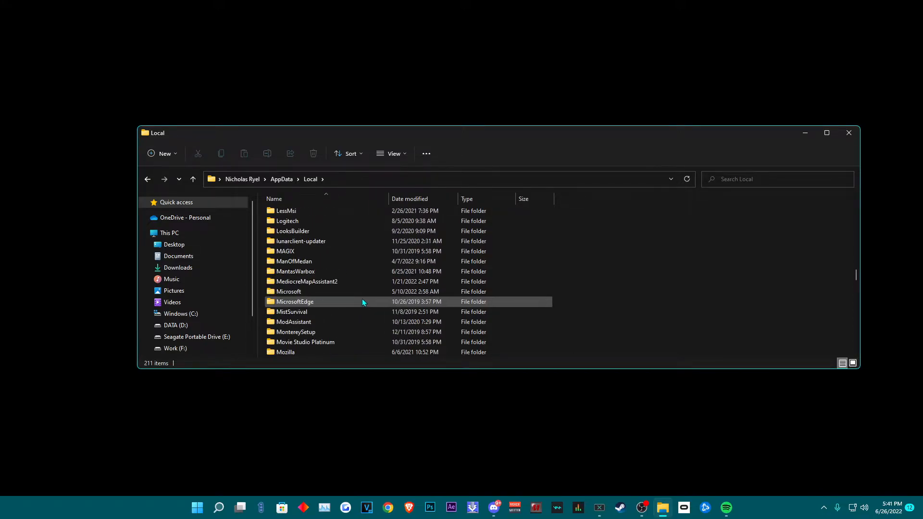
pyautogui.scroll(-3)
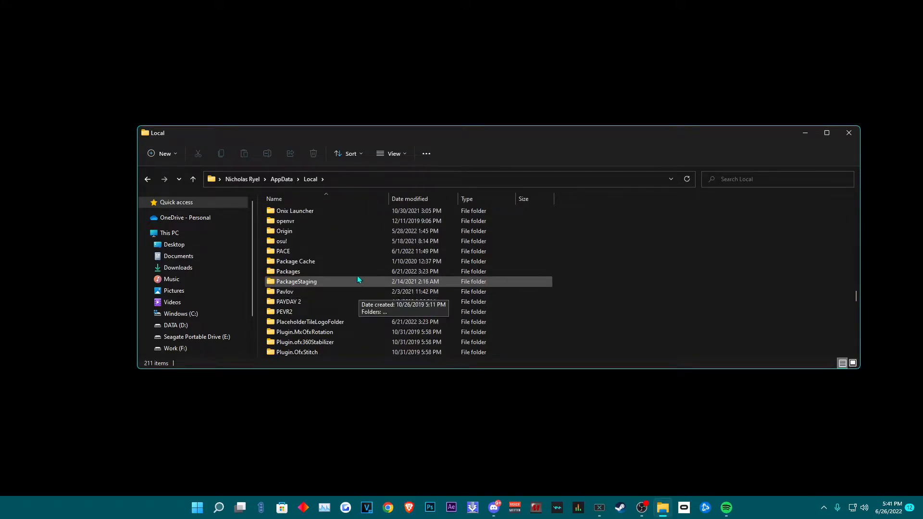
pyautogui.doubleClick(287, 271)
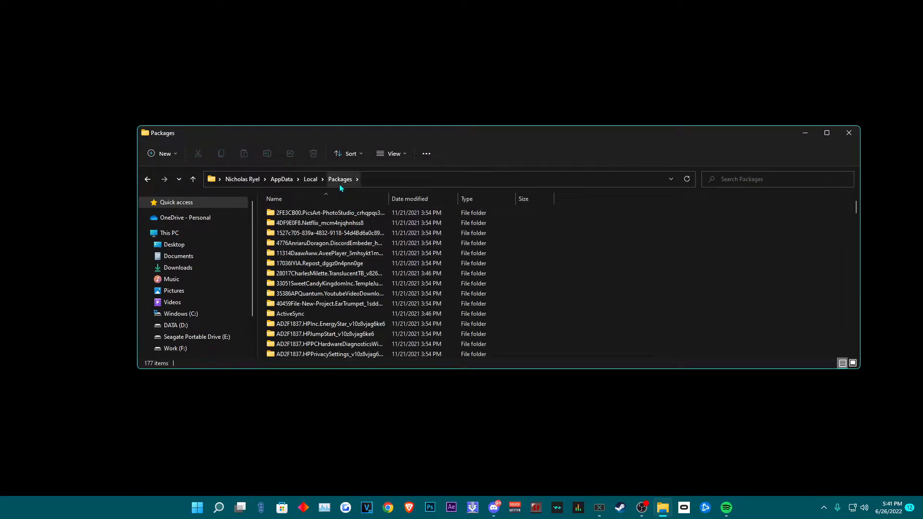
# Step: Return to Local, reopen Packages and scroll to the Microsoft.MinecraftUWP folder
pyautogui.click(311, 179)
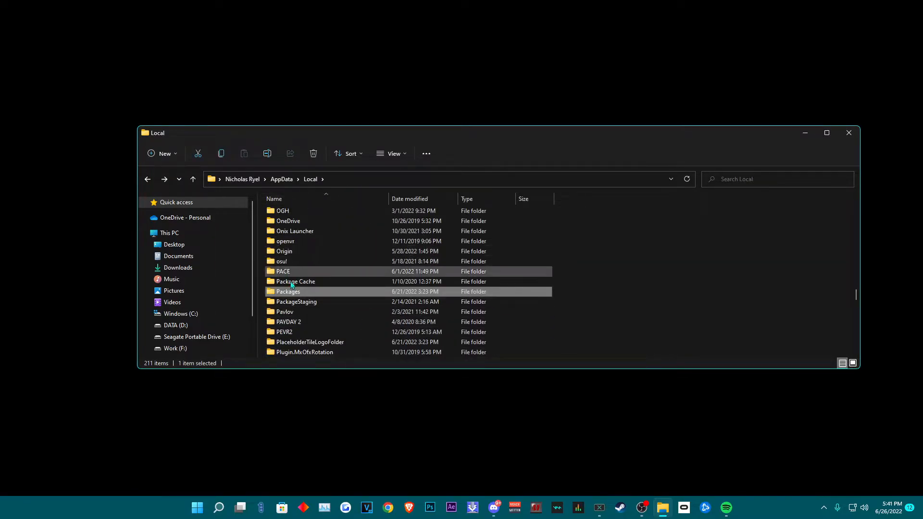
pyautogui.moveTo(323, 288)
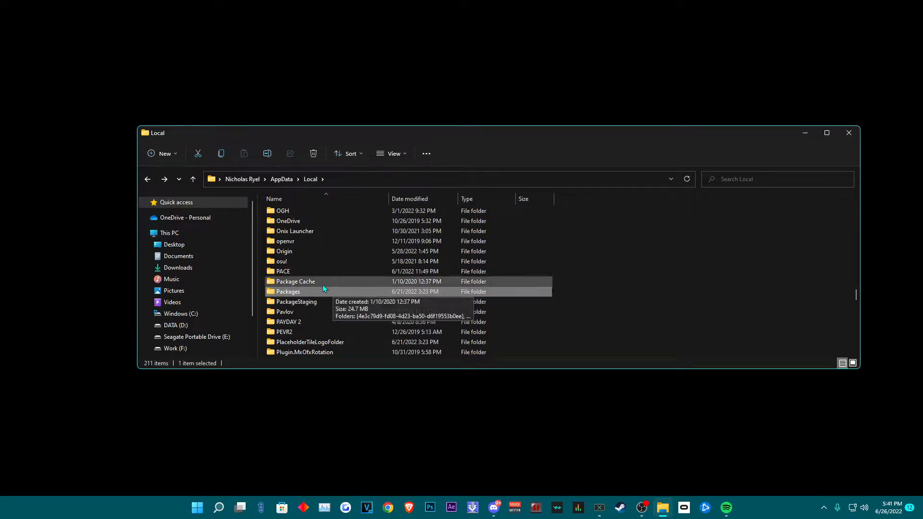
pyautogui.doubleClick(287, 291)
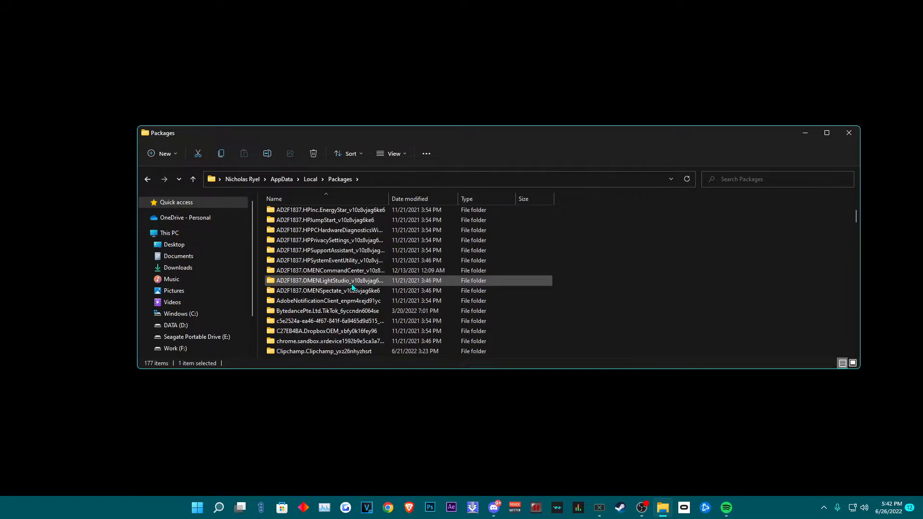
pyautogui.scroll(-3)
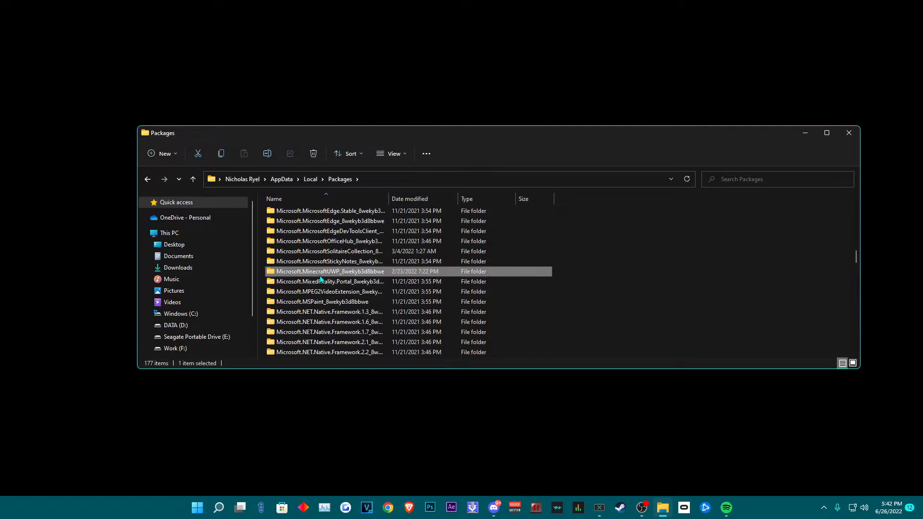
pyautogui.moveTo(751, 199)
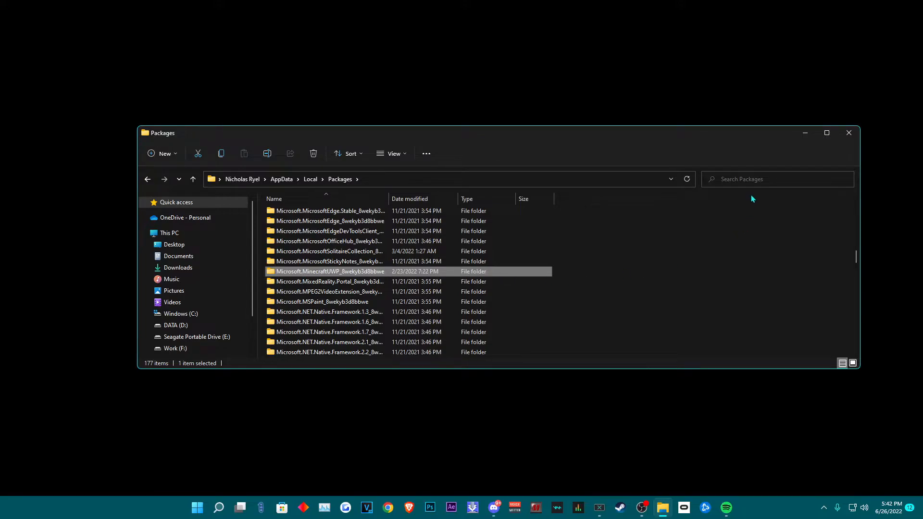
# Step: Search Packages for 'Minecraft', open the Microsoft.MinecraftUWP_8wekyb3d8bbwe folder and select RoamingState
pyautogui.write('Mi')
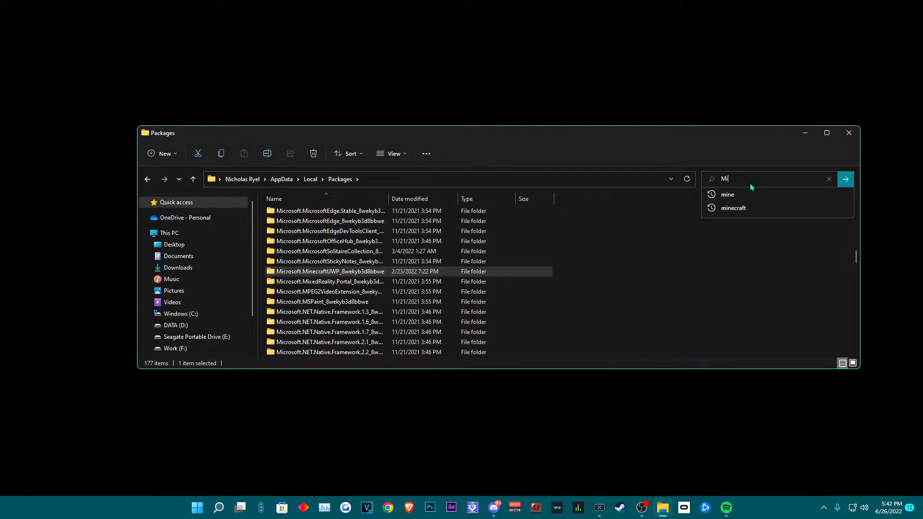
pyautogui.write('necraft')
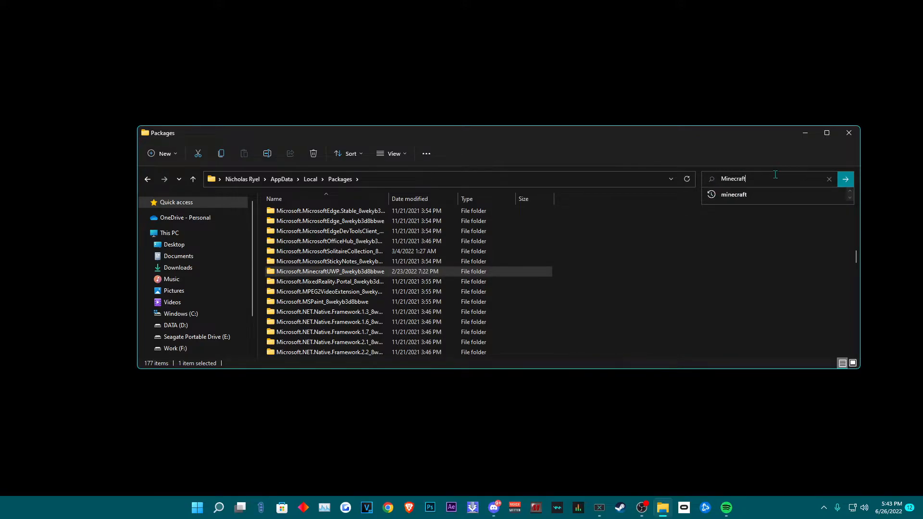
pyautogui.click(845, 178)
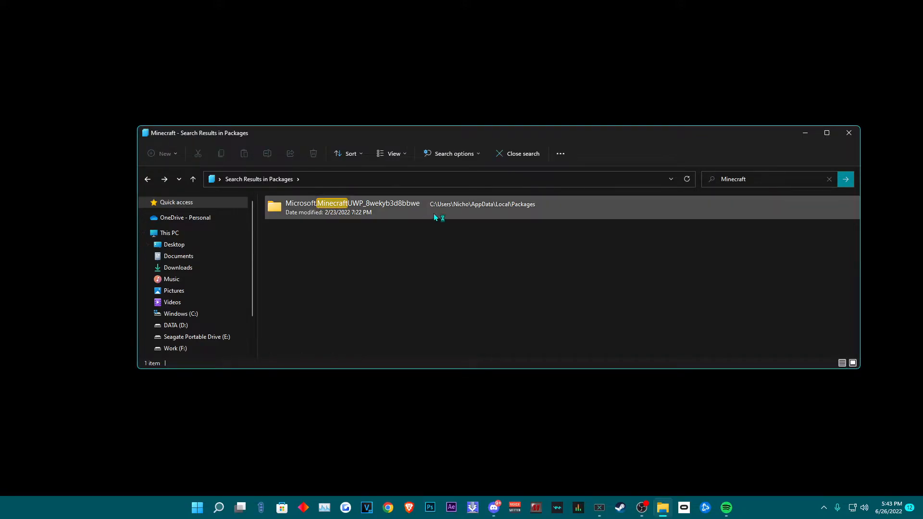
pyautogui.doubleClick(341, 207)
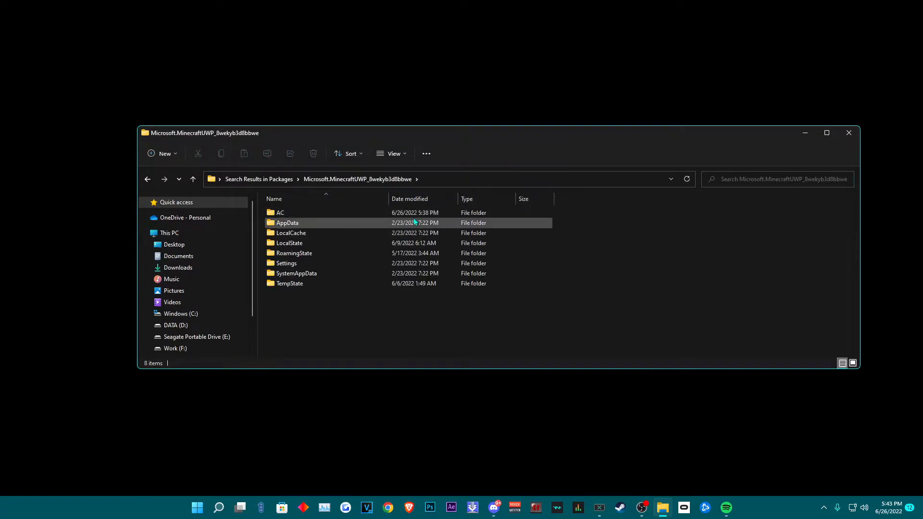
pyautogui.moveTo(463, 222)
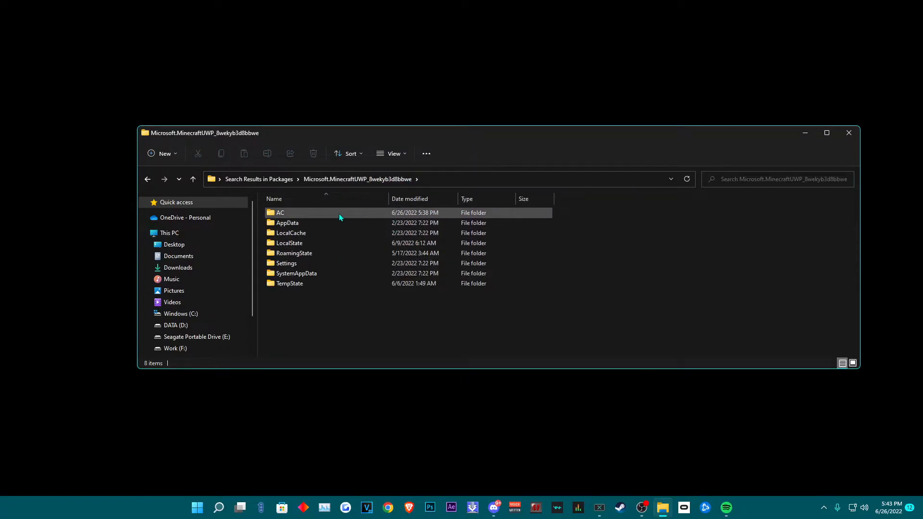
pyautogui.moveTo(353, 214)
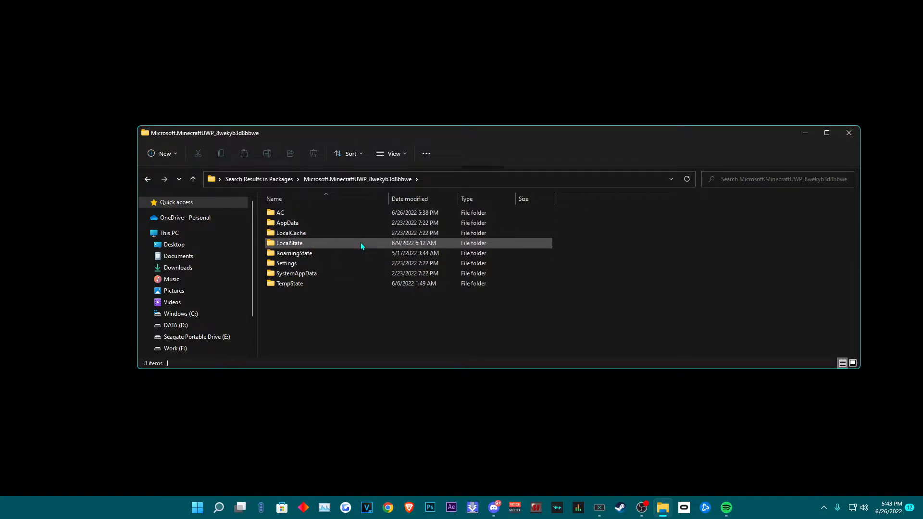
pyautogui.click(295, 253)
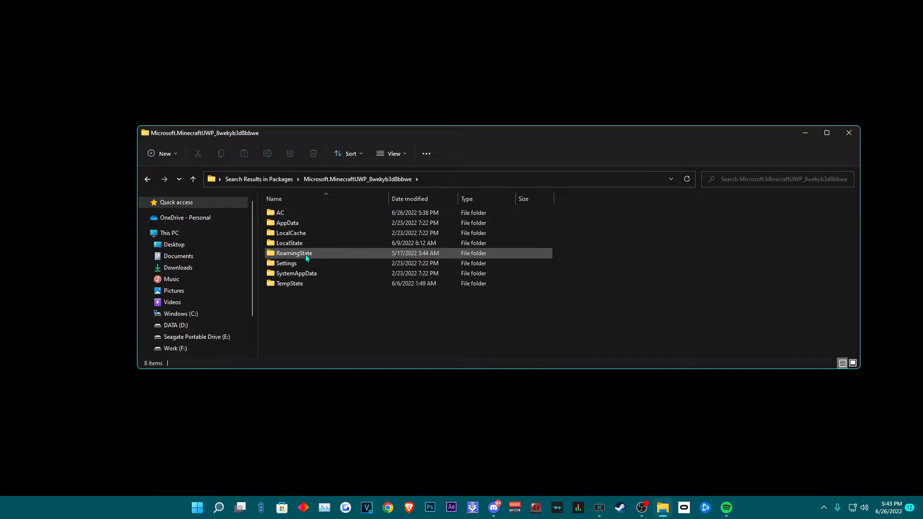
# Step: Delete everything in RoamingState: Horion, project-halcyon, Strike and logs.txt
pyautogui.doubleClick(294, 253)
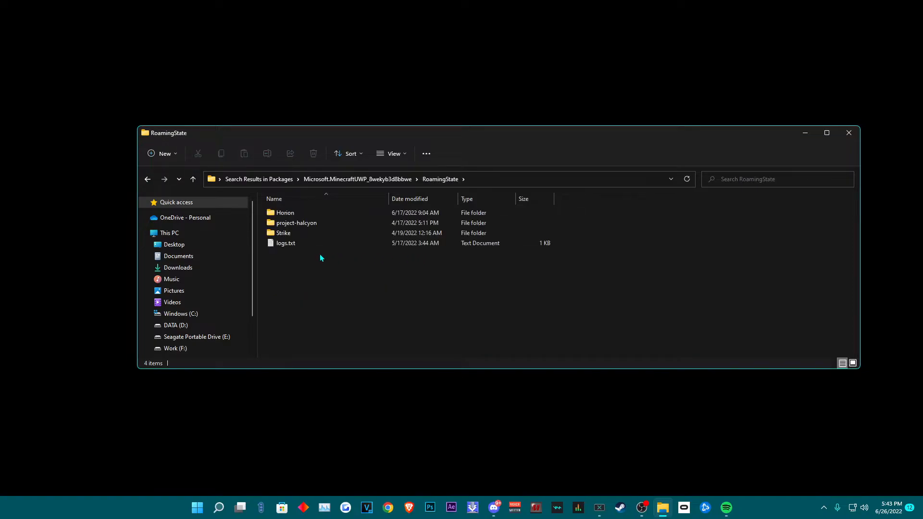
pyautogui.press('ctrl+a')
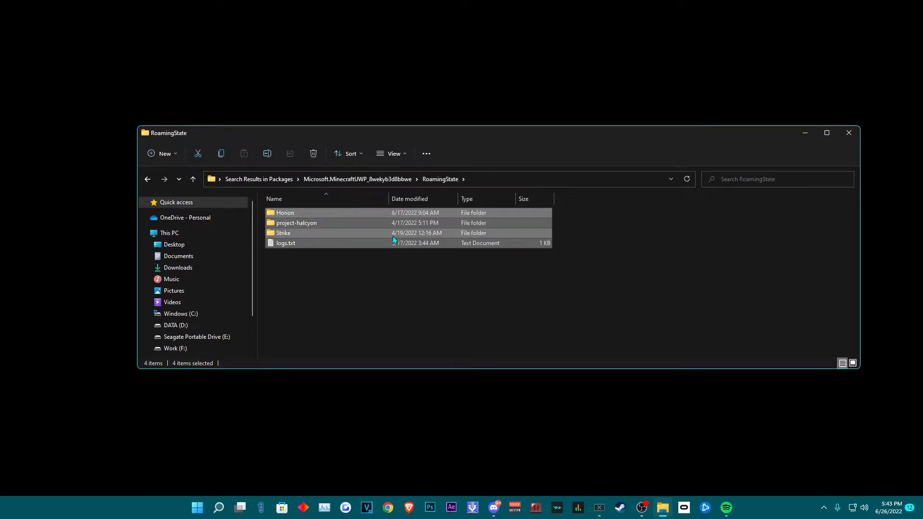
pyautogui.click(313, 154)
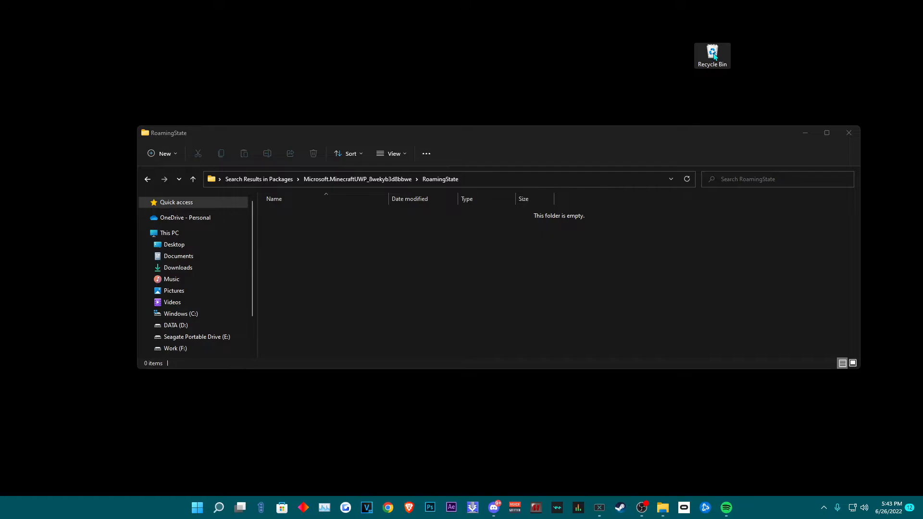
# Step: Open the Recycle Bin showing the deleted items
pyautogui.doubleClick(711, 52)
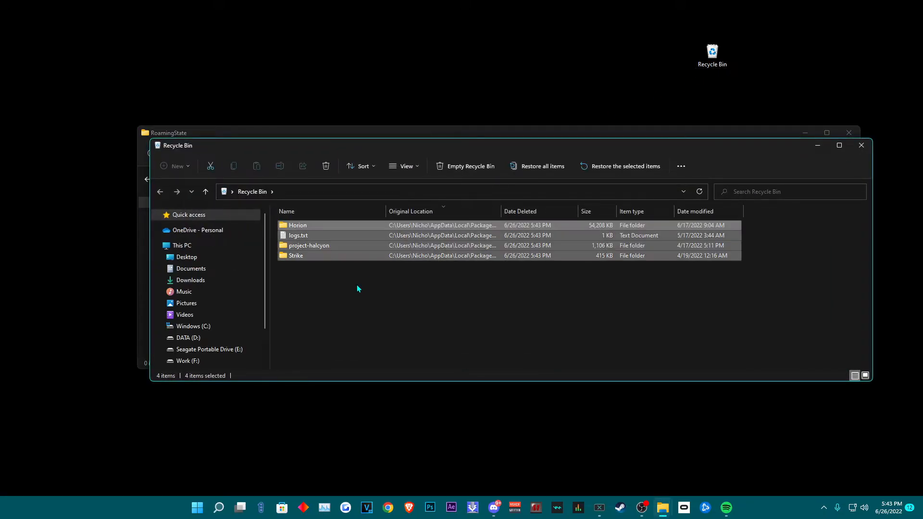
pyautogui.click(326, 166)
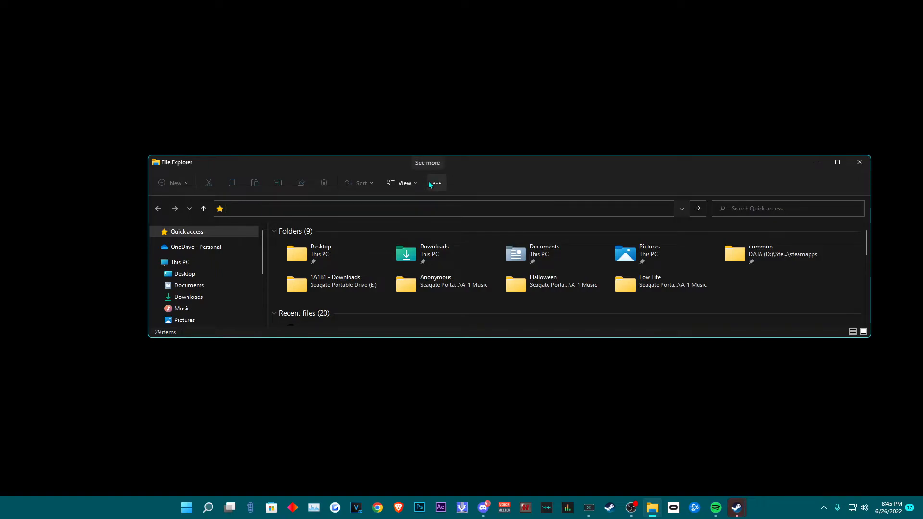
pyautogui.moveTo(427, 211)
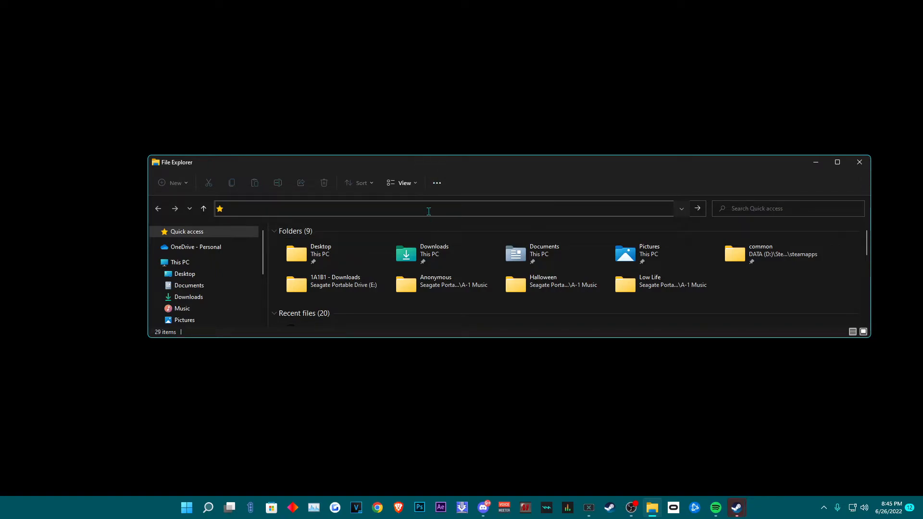
# Step: Enter the full Microsoft.MinecraftUWP RoamingState path with your user name and reopen that empty folder
pyautogui.write('C:\\Users\\YourName\\AppData\\Local\\Packages\\Microsoft.MinecraftUWP_8wekyb3d8bbwe\\RoamingState')
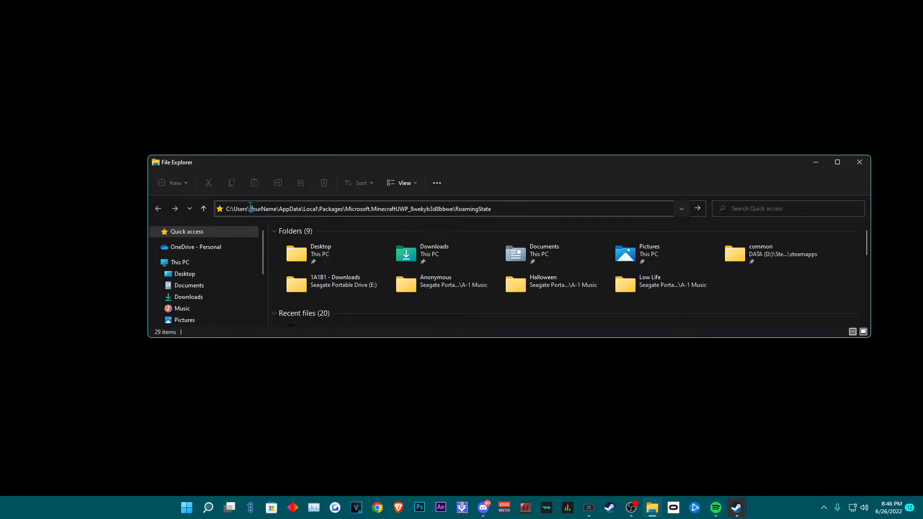
pyautogui.doubleClick(263, 208)
pyautogui.write('Nich')
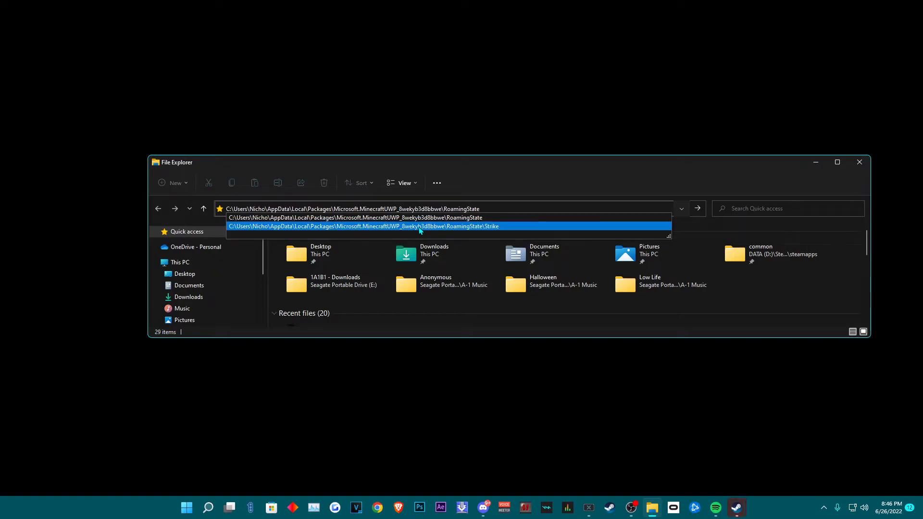
pyautogui.click(353, 217)
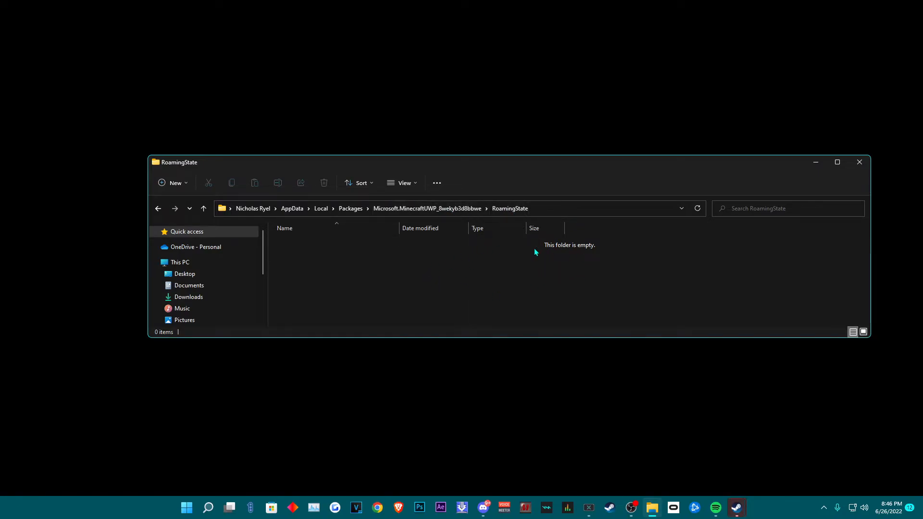
pyautogui.click(413, 208)
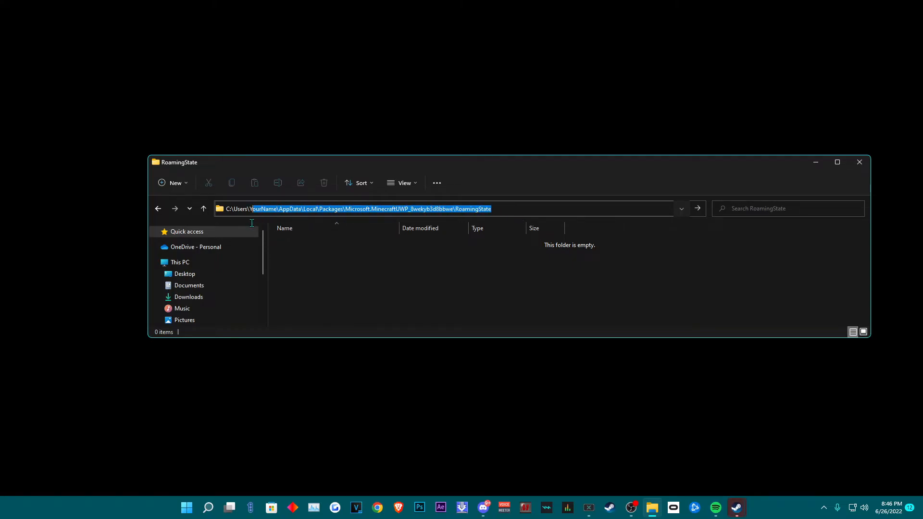
# Step: Go to C:\Users, select your user folder, then relaunch Minecraft from Start search
pyautogui.write('C:\\Users')
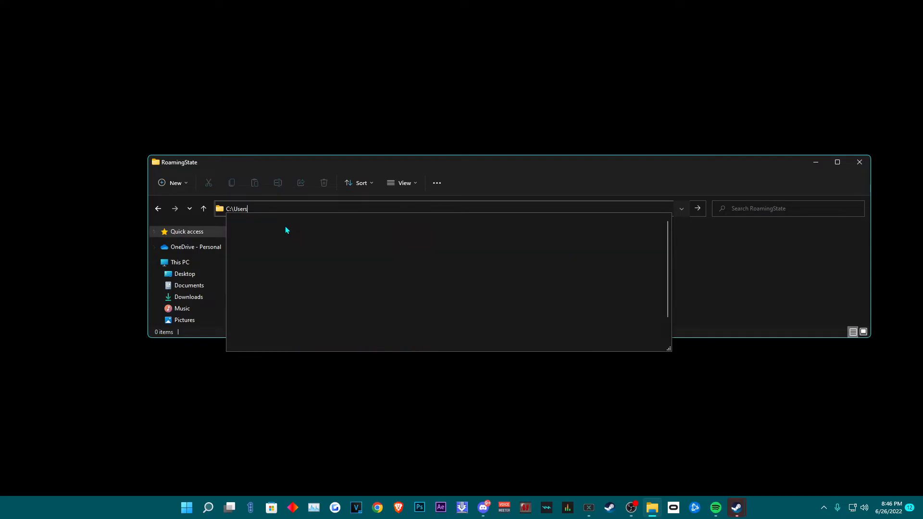
pyautogui.press('Return')
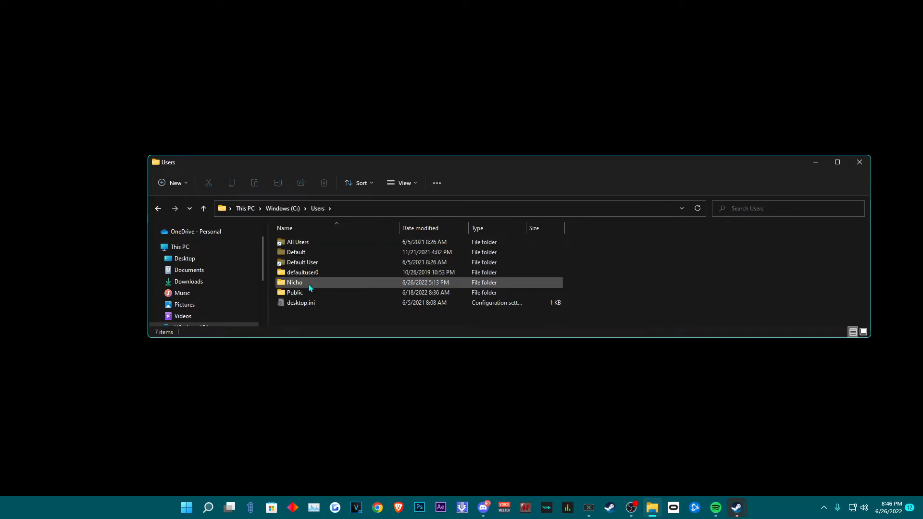
pyautogui.click(294, 281)
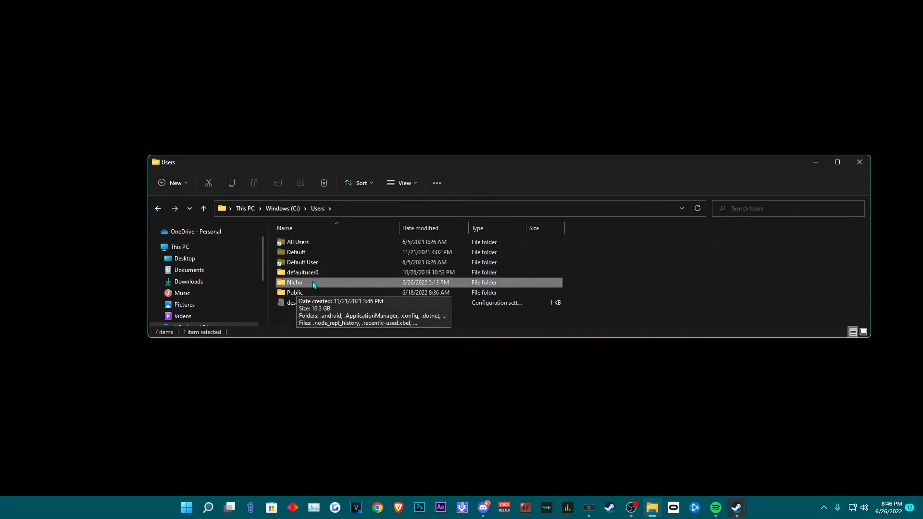
pyautogui.moveTo(325, 283)
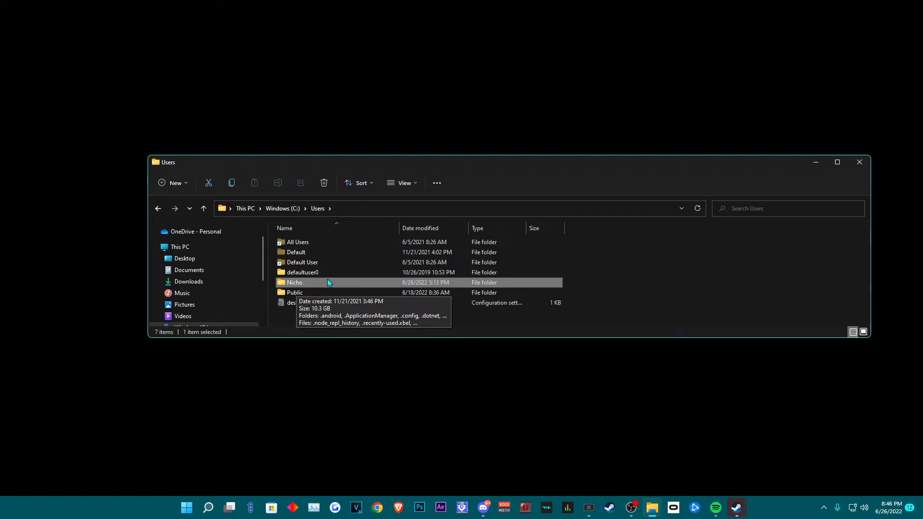
pyautogui.moveTo(475, 276)
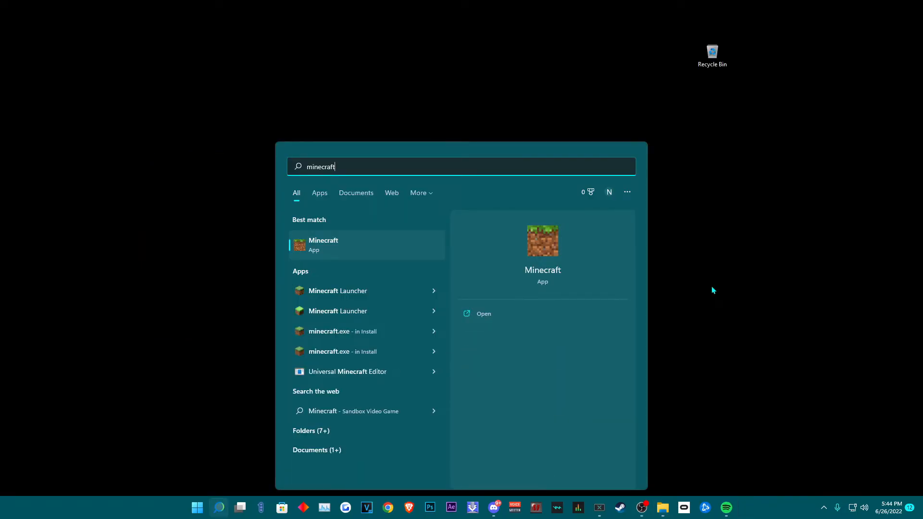
pyautogui.click(483, 313)
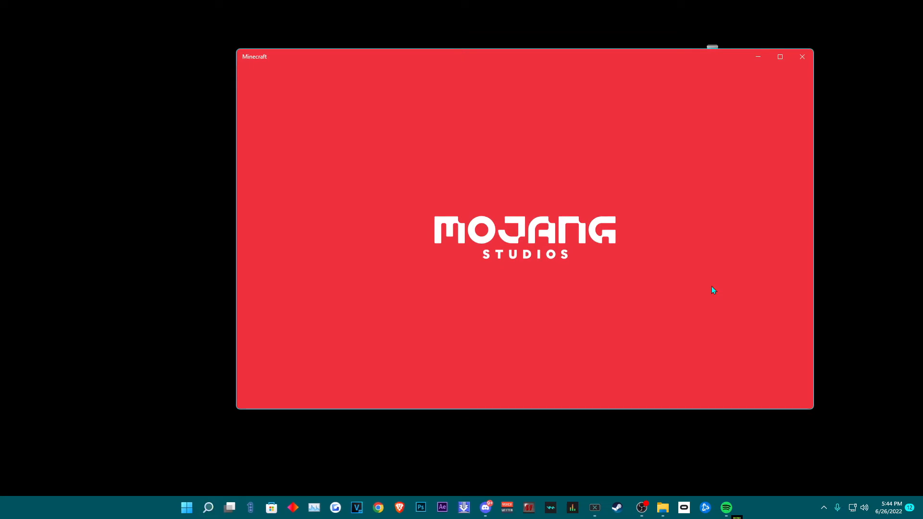